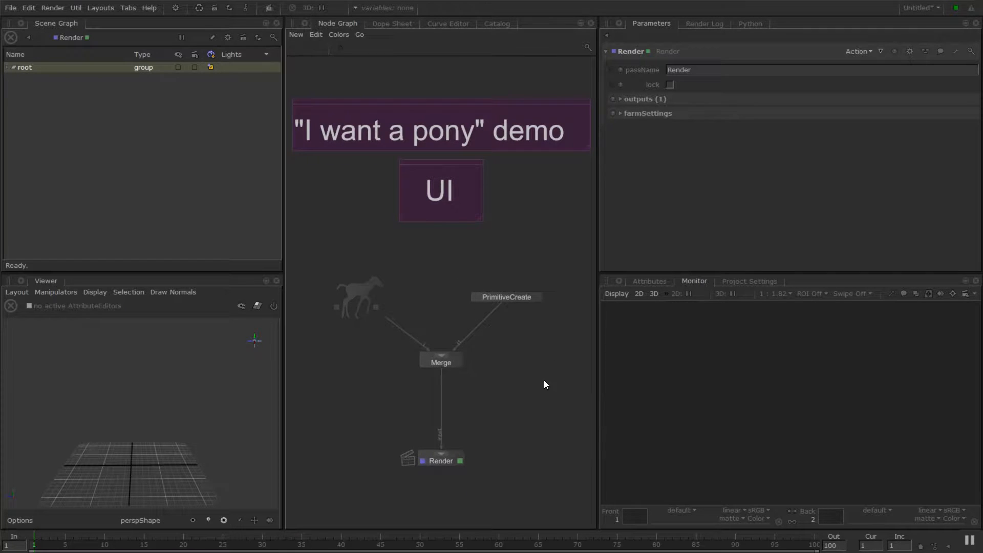
pyautogui.moveTo(549, 385)
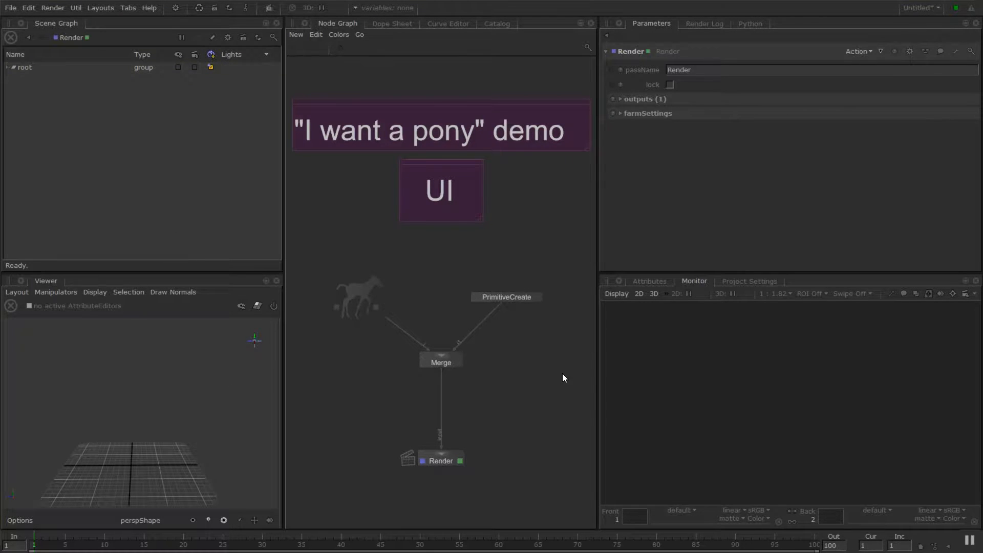
pyautogui.moveTo(426, 364)
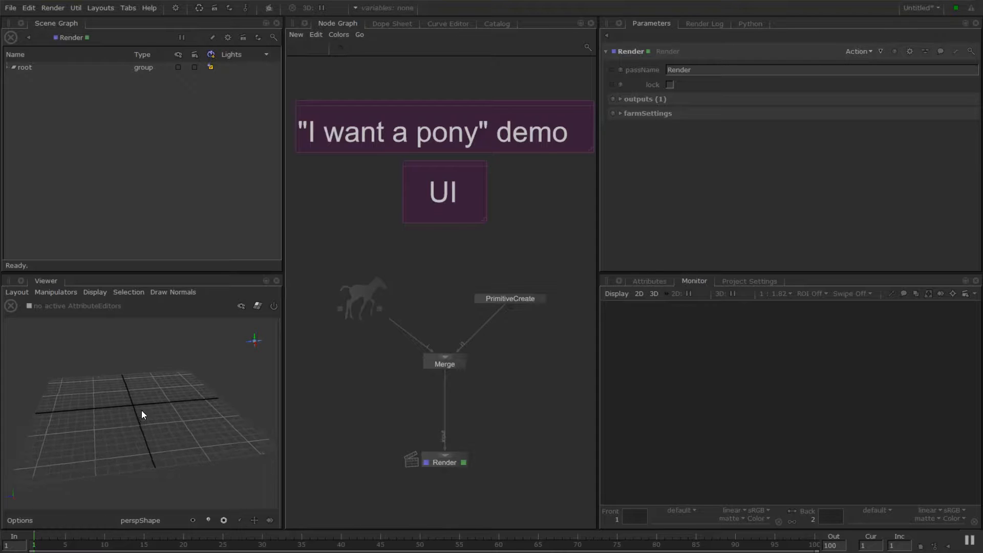
# View the Merge, PonyCreate and gnome PrimitiveCreate node parameters in turn
pyautogui.moveTo(143, 414); pyautogui.dragTo(208, 387)
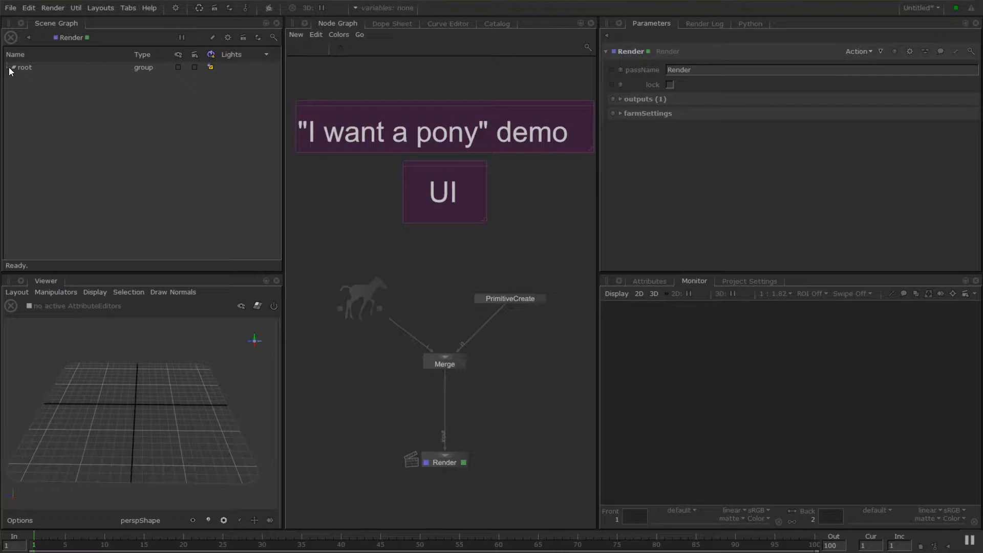
pyautogui.click(6, 67)
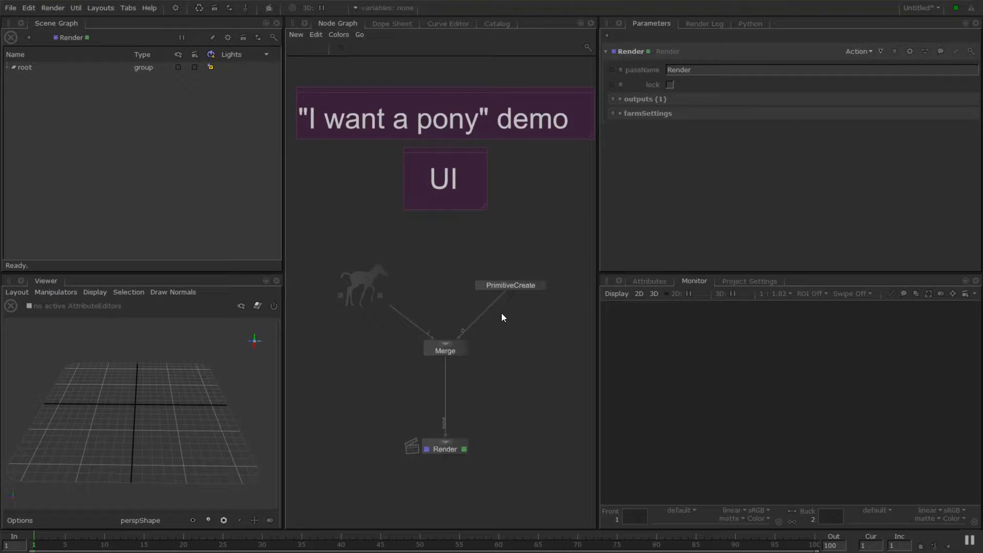
pyautogui.click(444, 350)
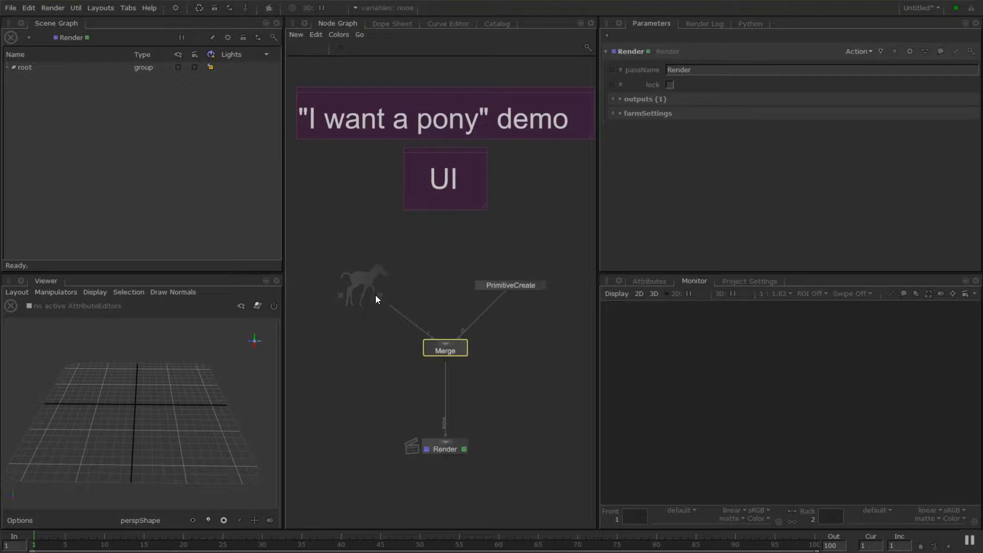
pyautogui.click(380, 295)
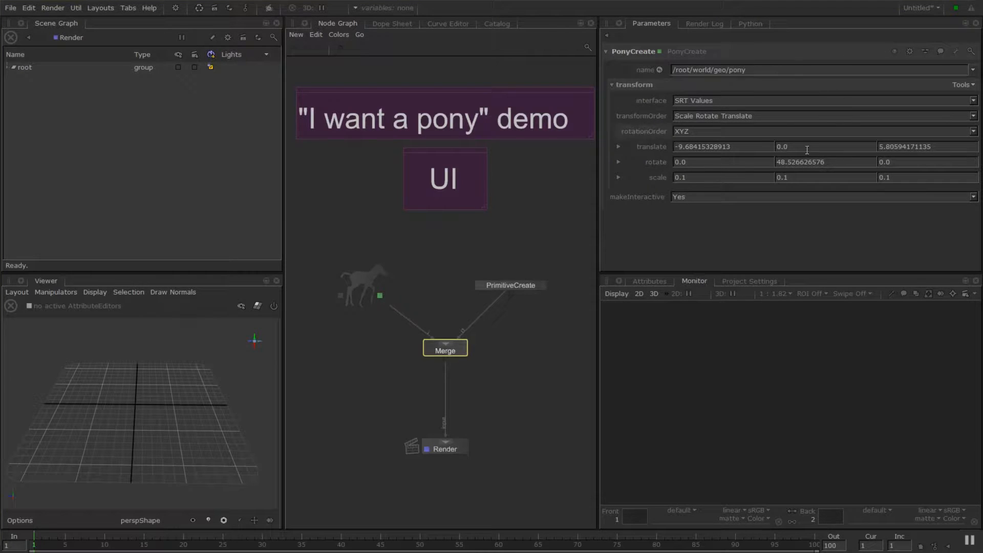
pyautogui.click(510, 284)
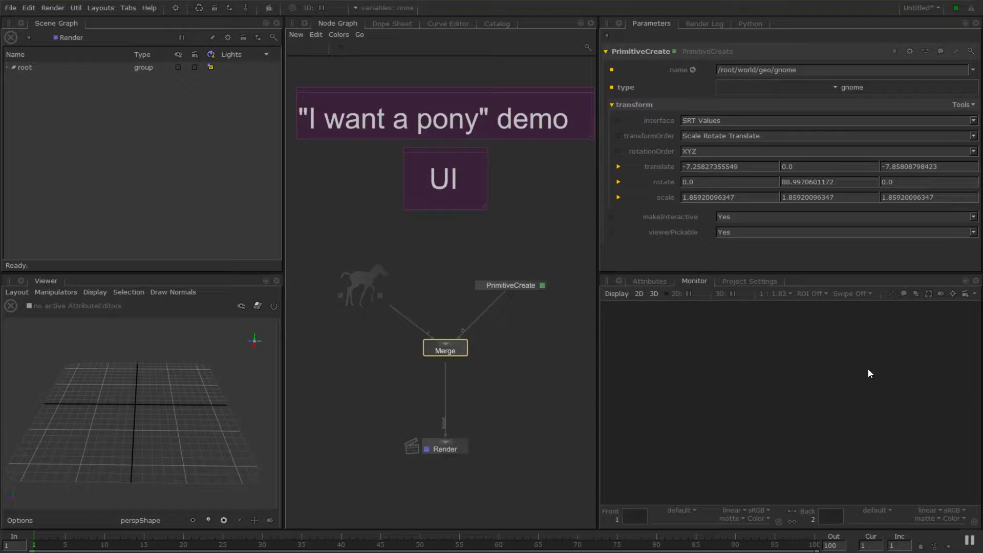
pyautogui.click(749, 281)
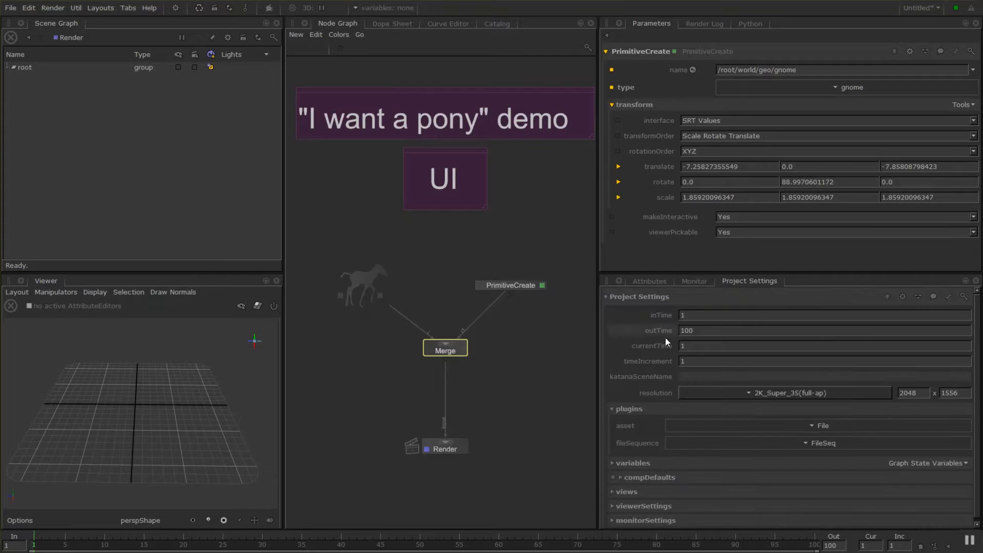
pyautogui.click(782, 393)
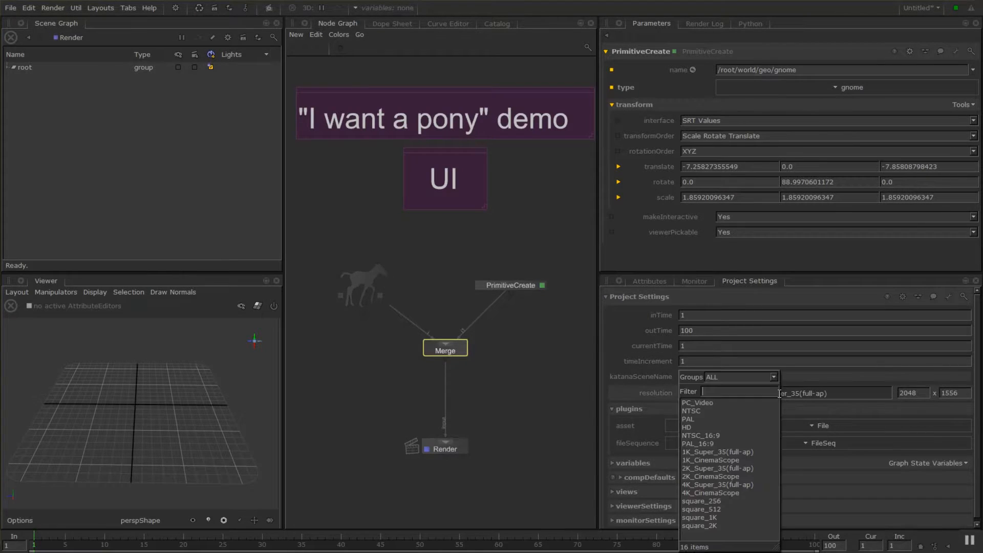
pyautogui.moveTo(737, 427)
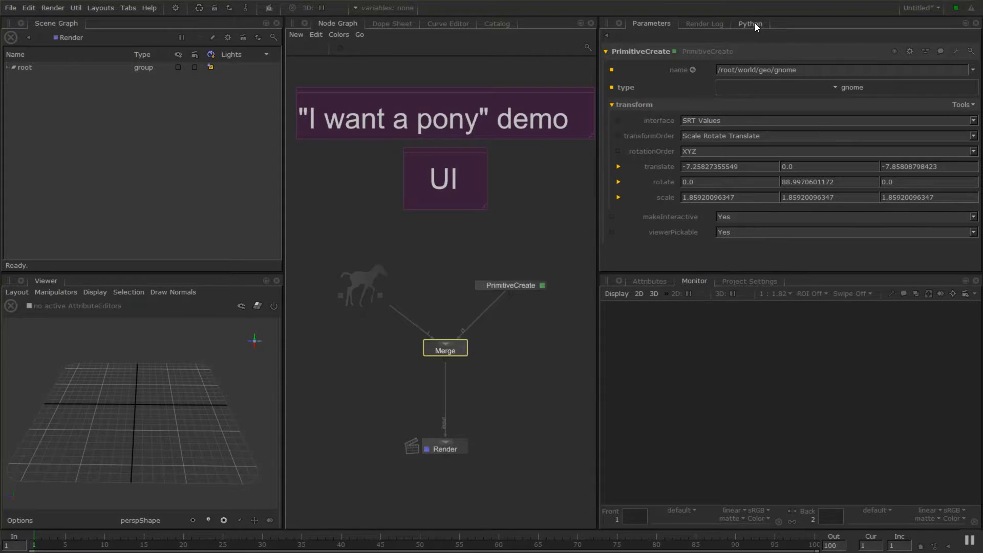
pyautogui.click(703, 23)
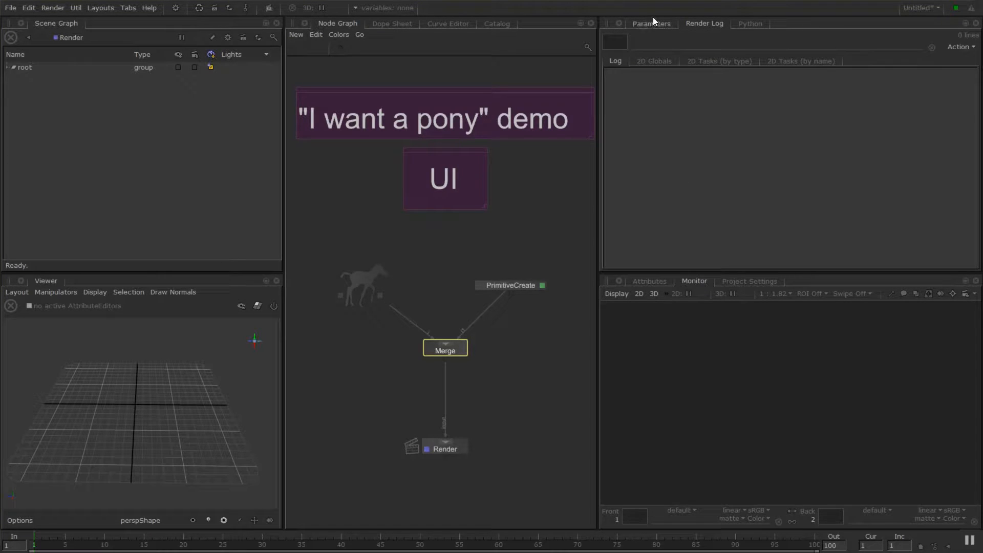
pyautogui.click(651, 23)
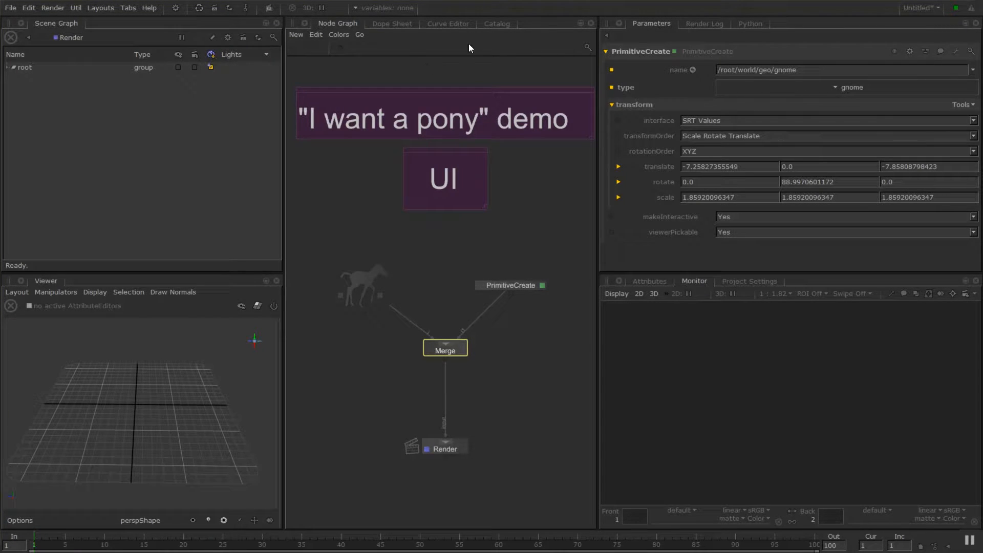
pyautogui.click(447, 23)
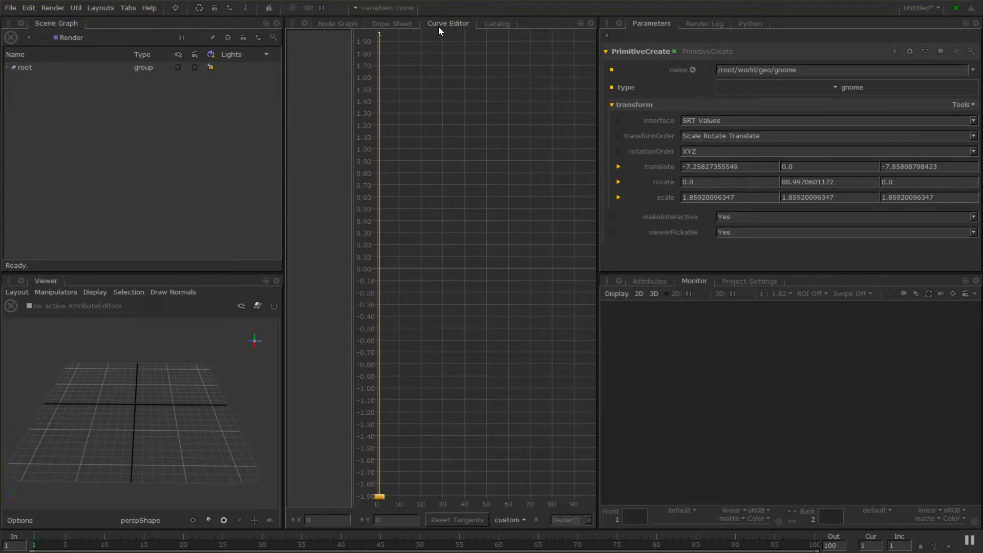
pyautogui.click(337, 23)
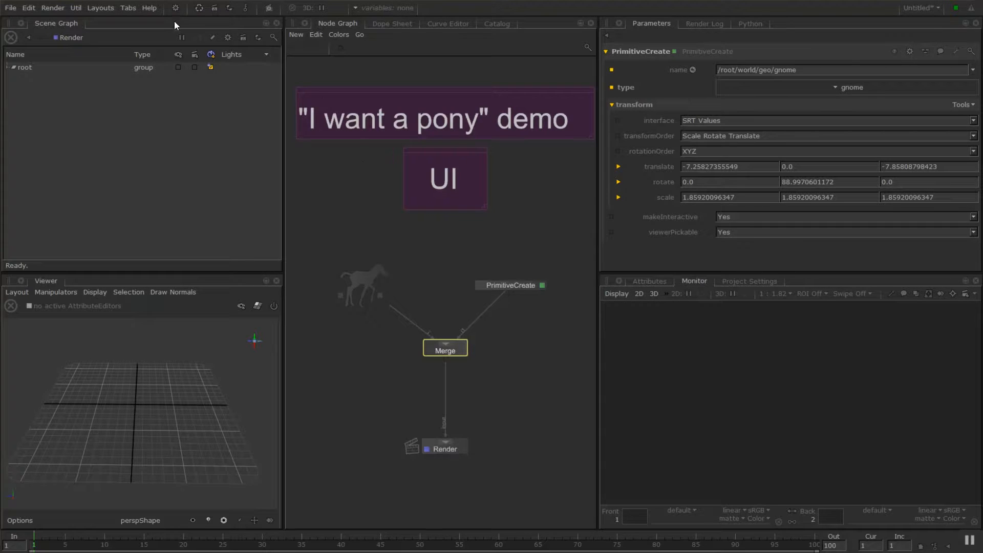
# Open a UV Viewer panel, dock it beside the Scene Graph, then reselect the pony node
pyautogui.click(128, 8)
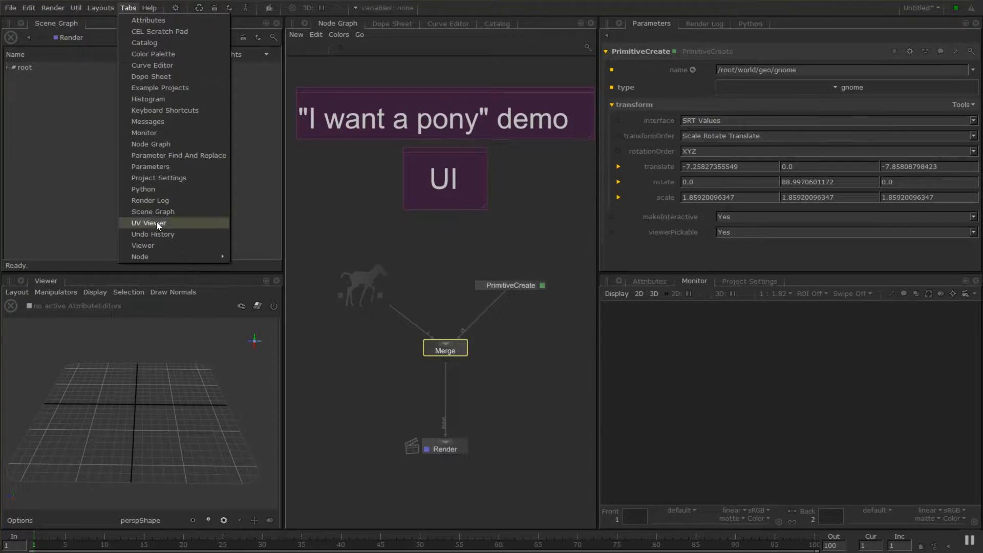
pyautogui.click(149, 223)
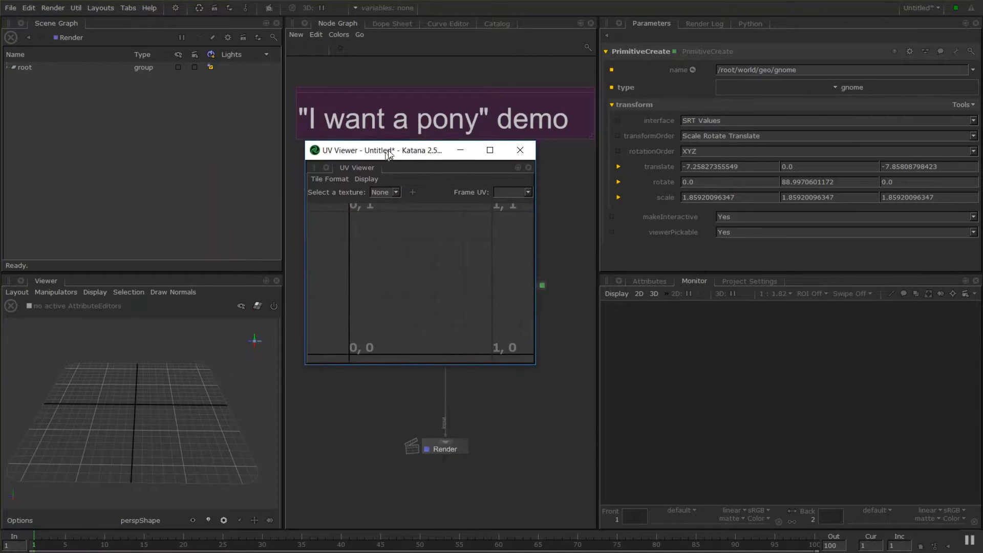
pyautogui.moveTo(388, 150); pyautogui.dragTo(393, 178)
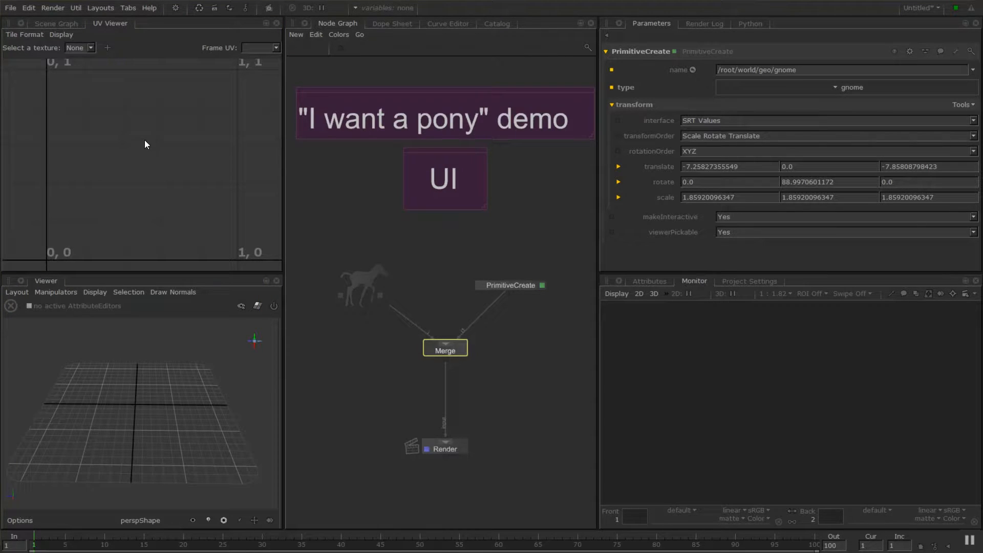
pyautogui.click(362, 282)
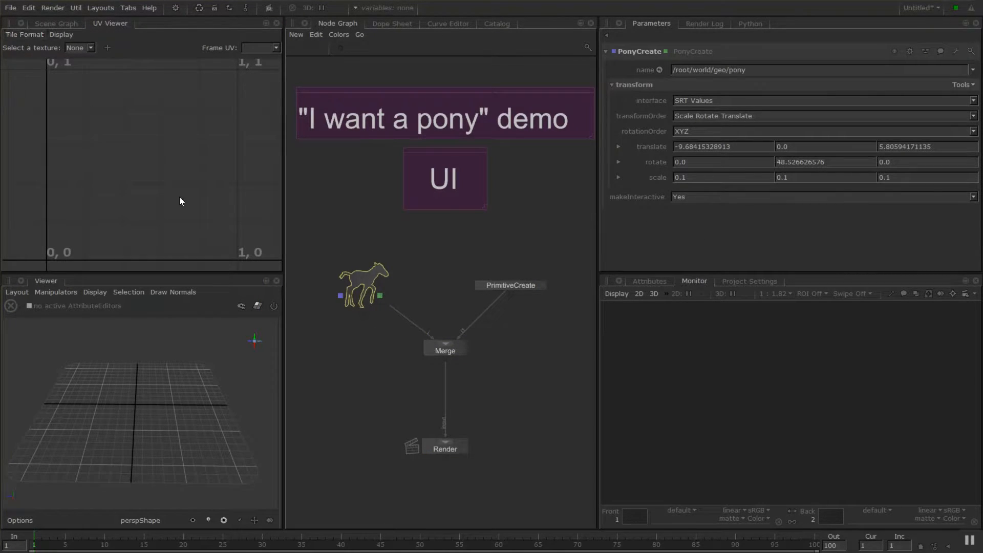
# Select the PonyCreate node and expand root in the Scene Graph to list world
pyautogui.click(56, 23)
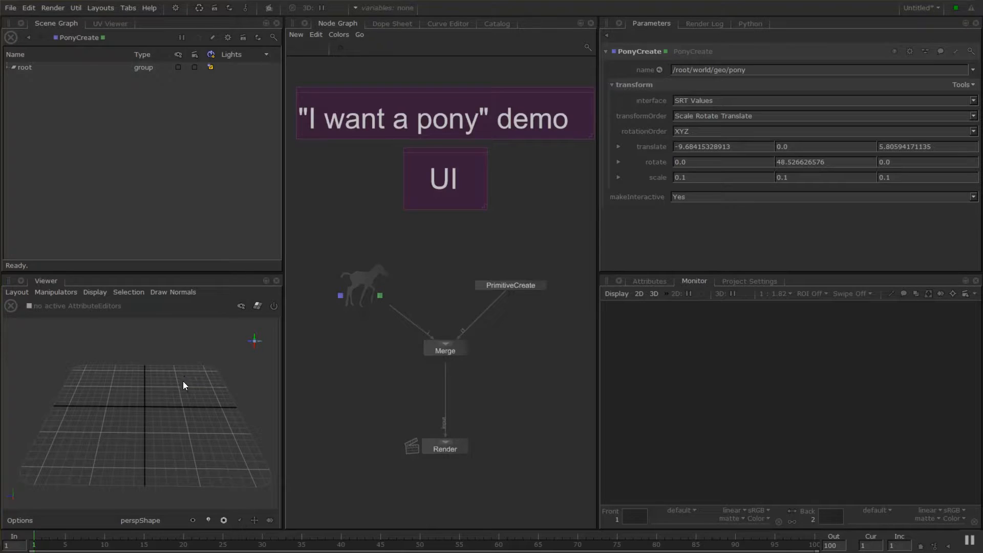
pyautogui.click(509, 284)
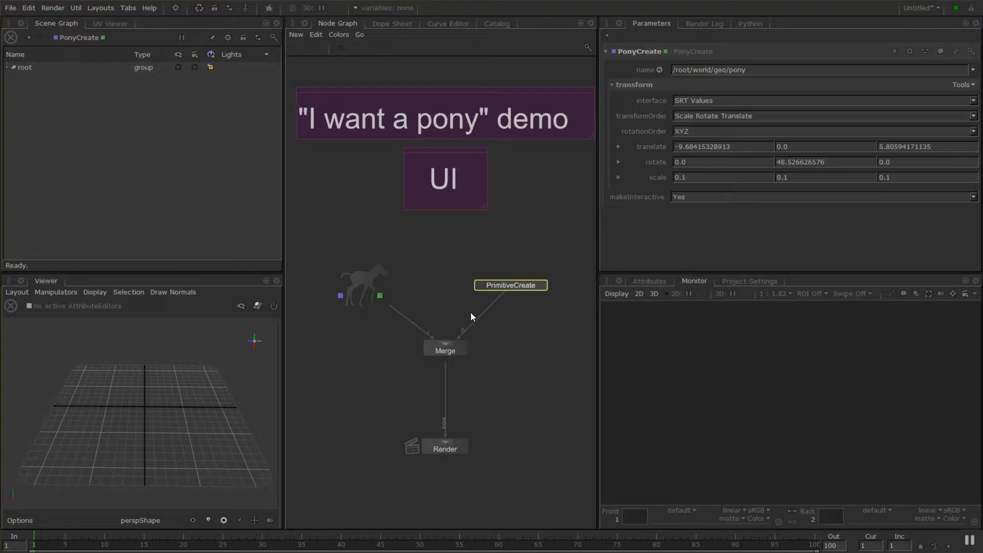
pyautogui.moveTo(214, 429)
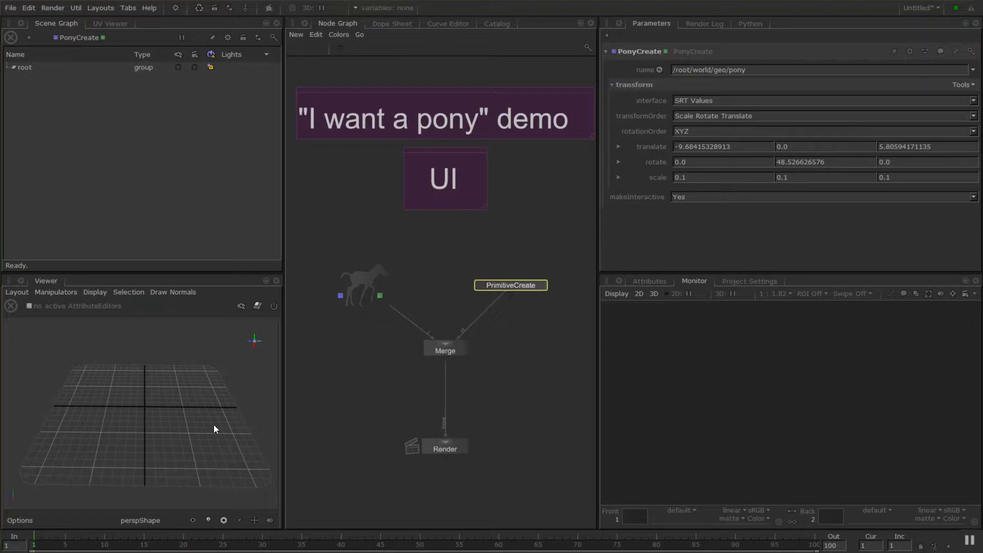
pyautogui.moveTo(369, 166)
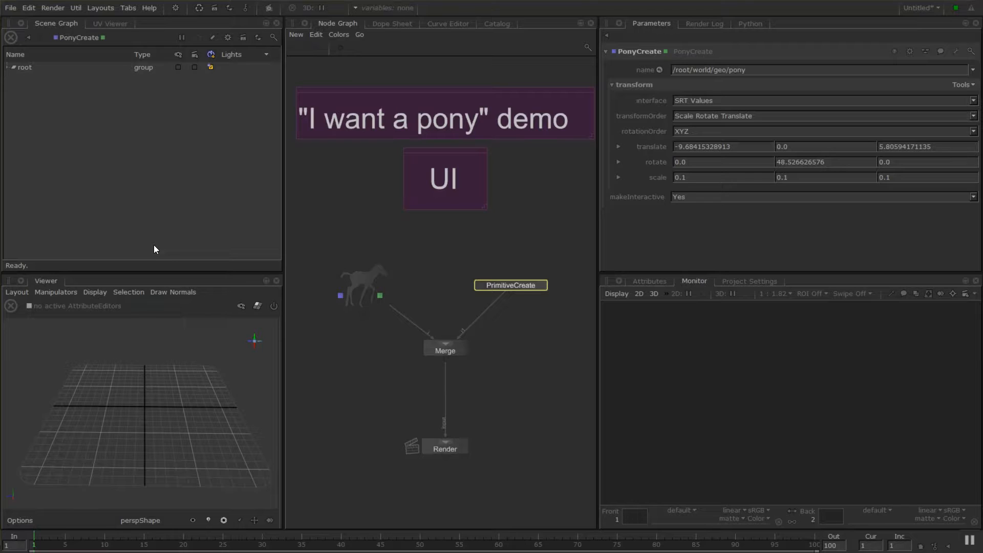
pyautogui.moveTo(360, 295)
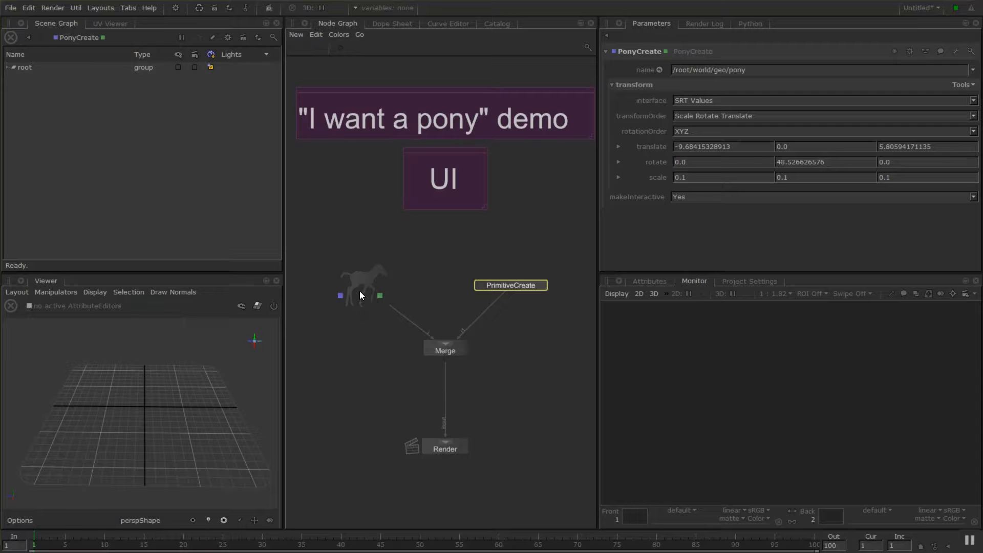
pyautogui.click(362, 295)
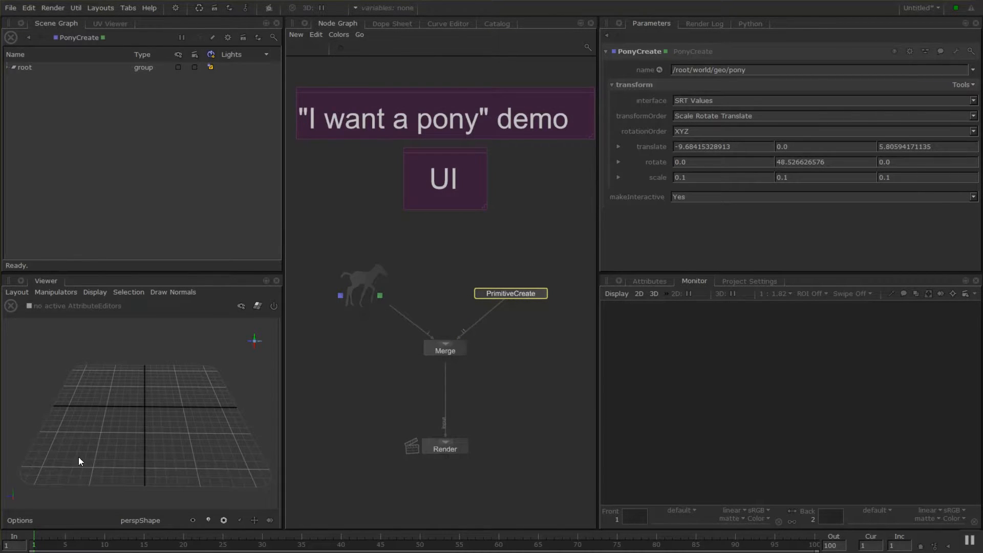
pyautogui.moveTo(85, 149)
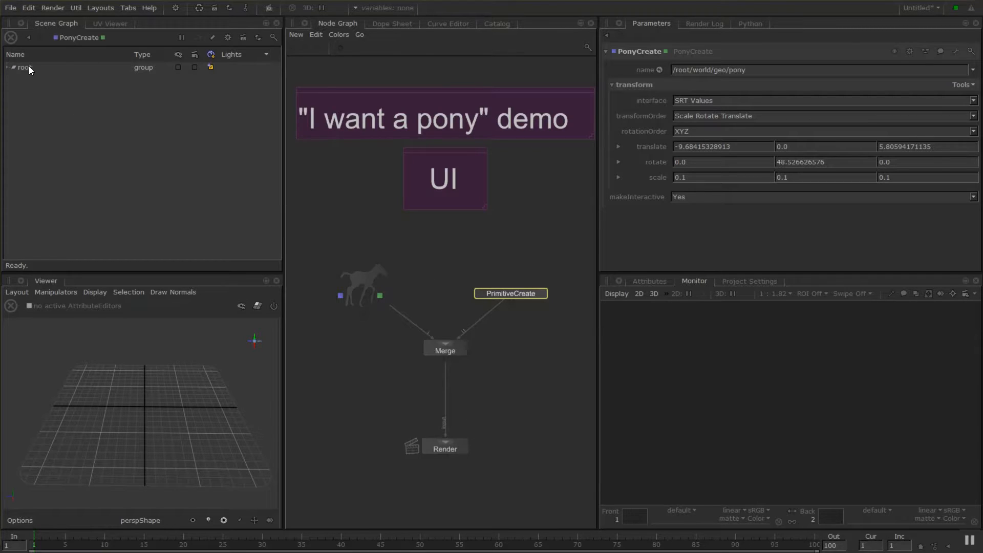
pyautogui.moveTo(200, 410)
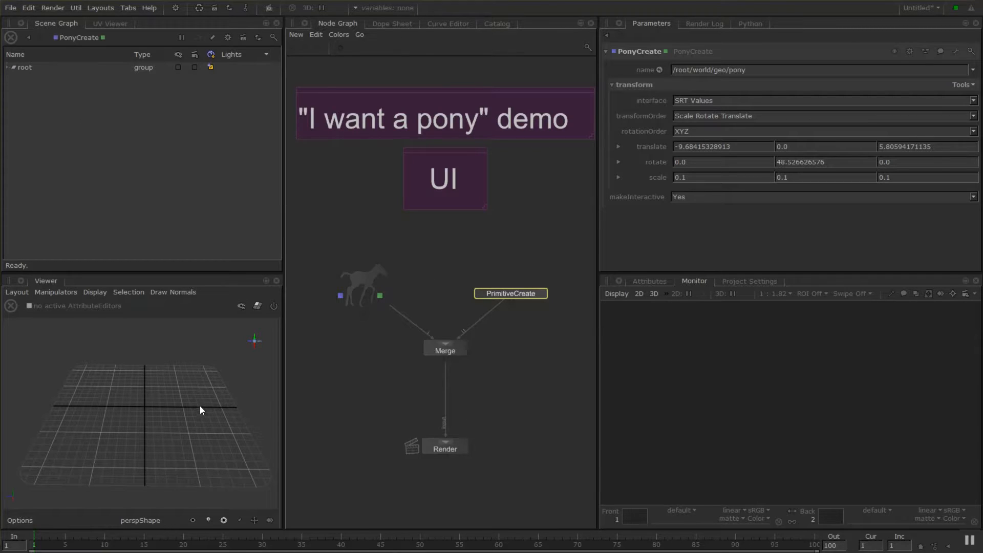
pyautogui.moveTo(364, 296)
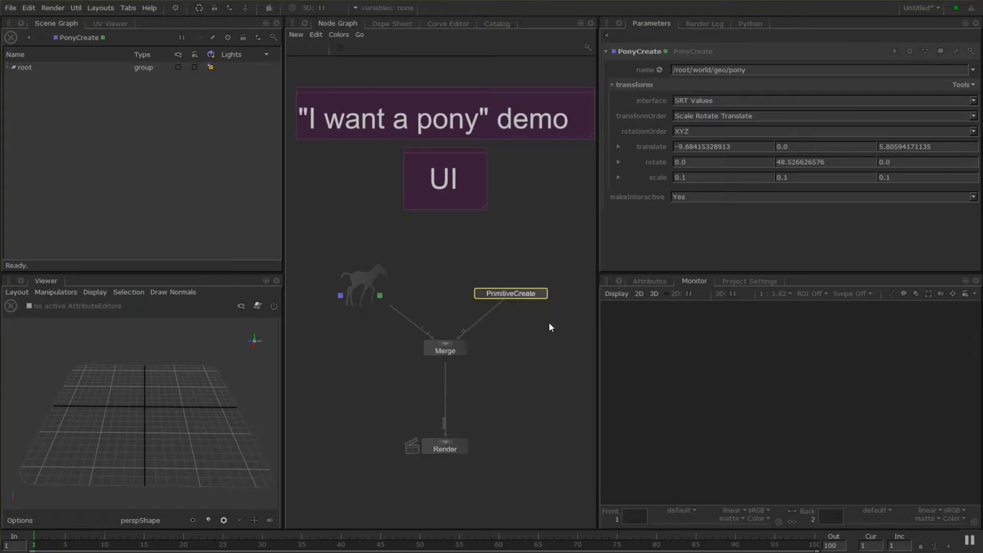
pyautogui.moveTo(519, 302)
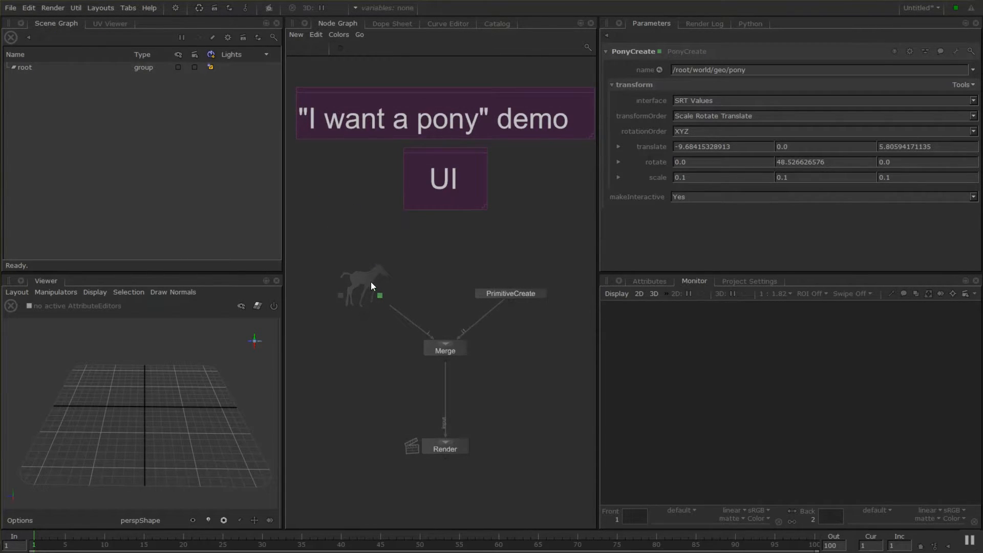
pyautogui.click(363, 286)
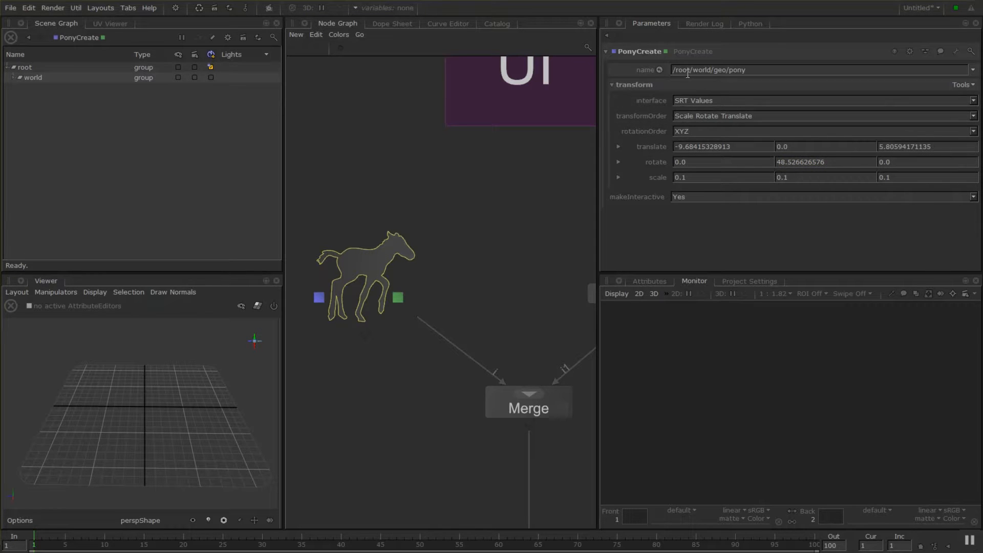
# Expand world and geo in the Scene Graph to reveal the pony subdmesh
pyautogui.doubleClick(695, 69)
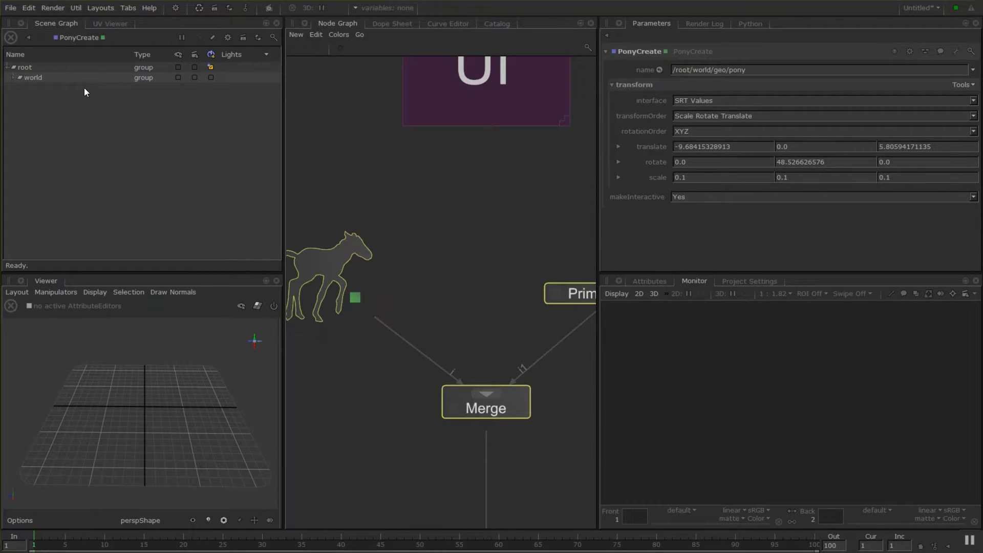
pyautogui.click(11, 78)
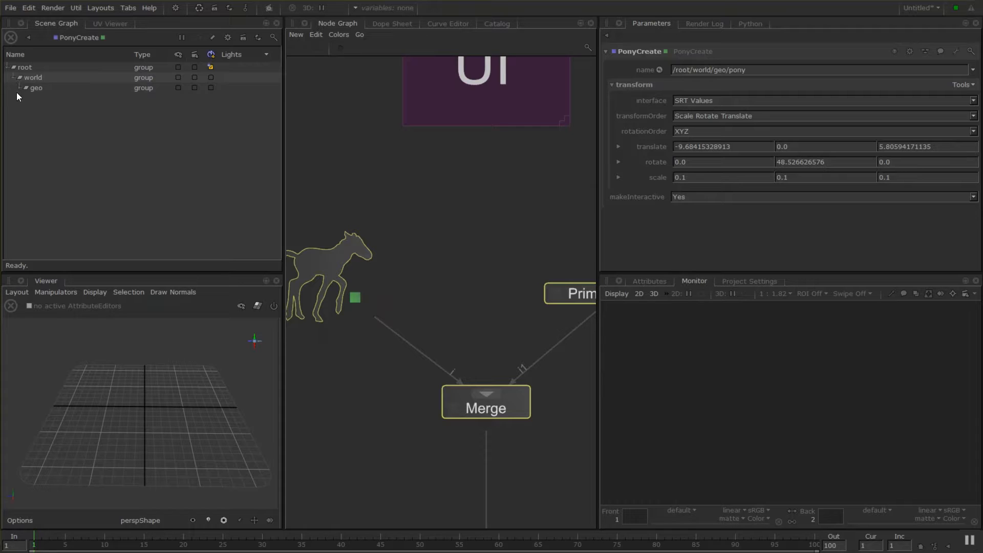
pyautogui.click(21, 87)
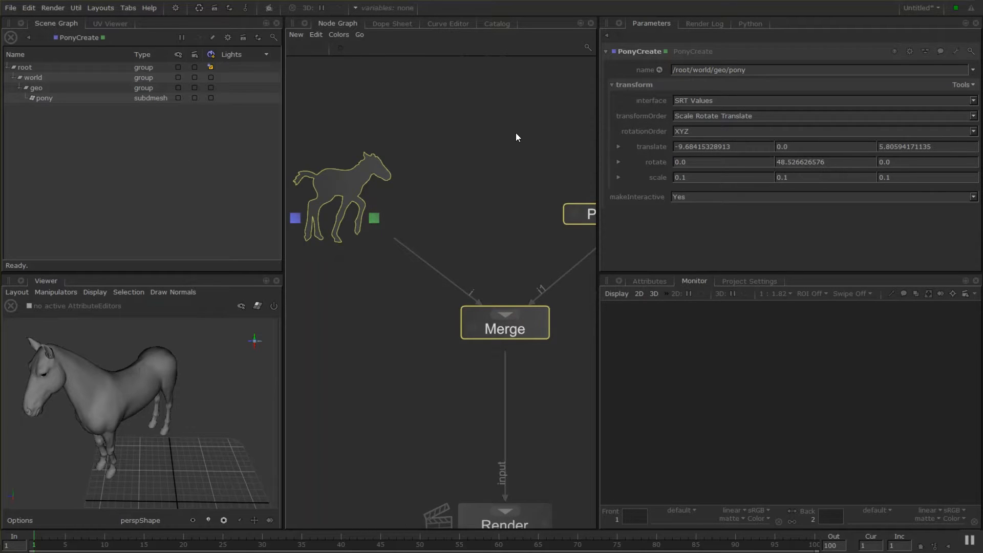
pyautogui.moveTo(216, 168)
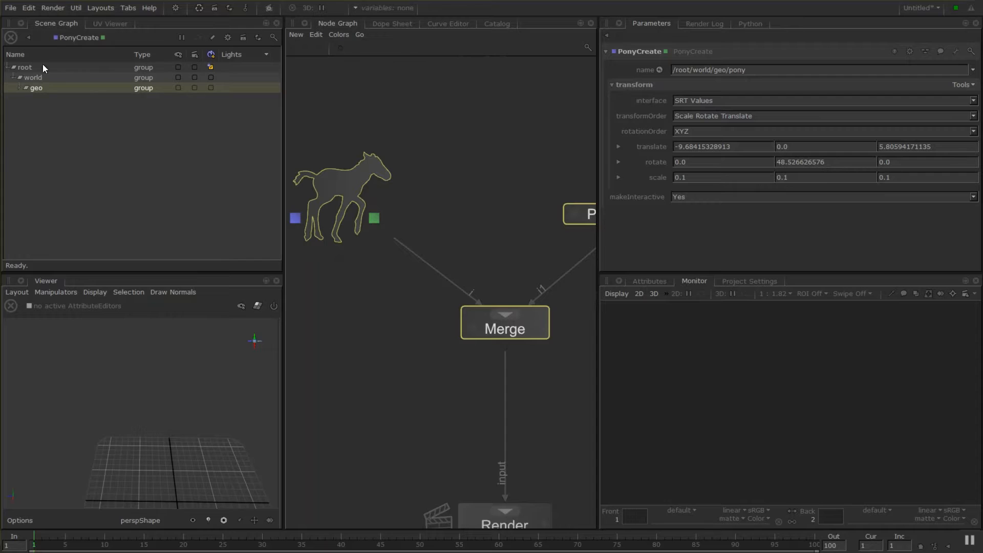
pyautogui.moveTo(149, 355)
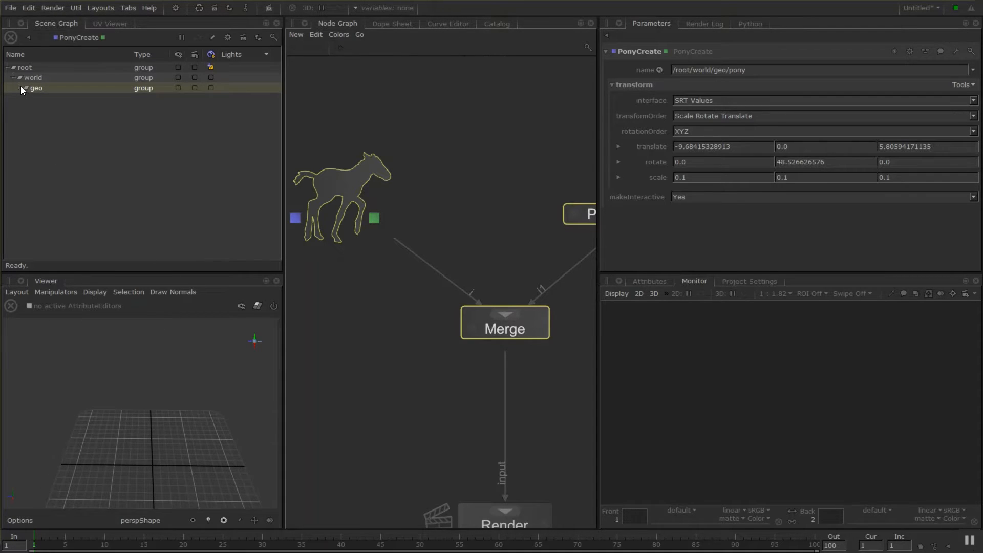
pyautogui.click(21, 87)
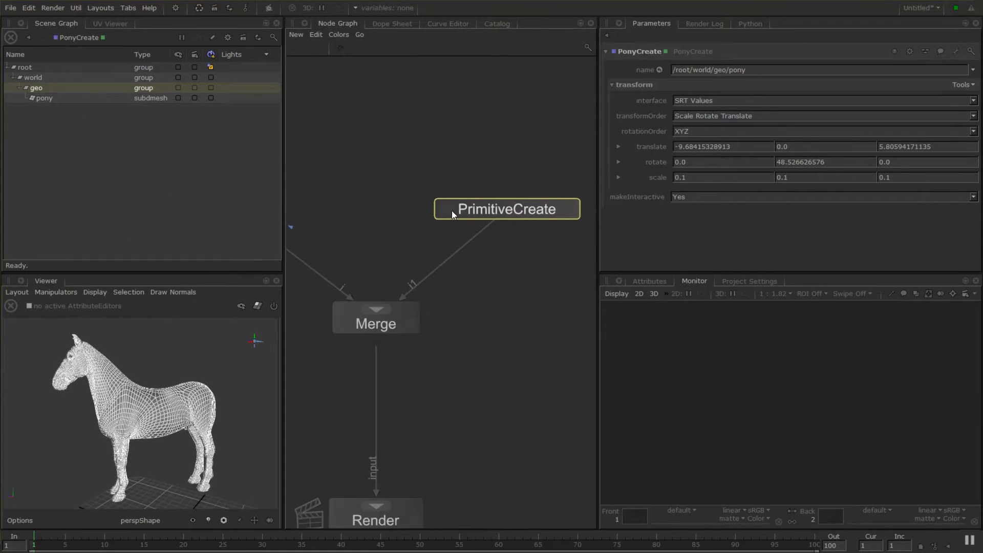
pyautogui.click(506, 209)
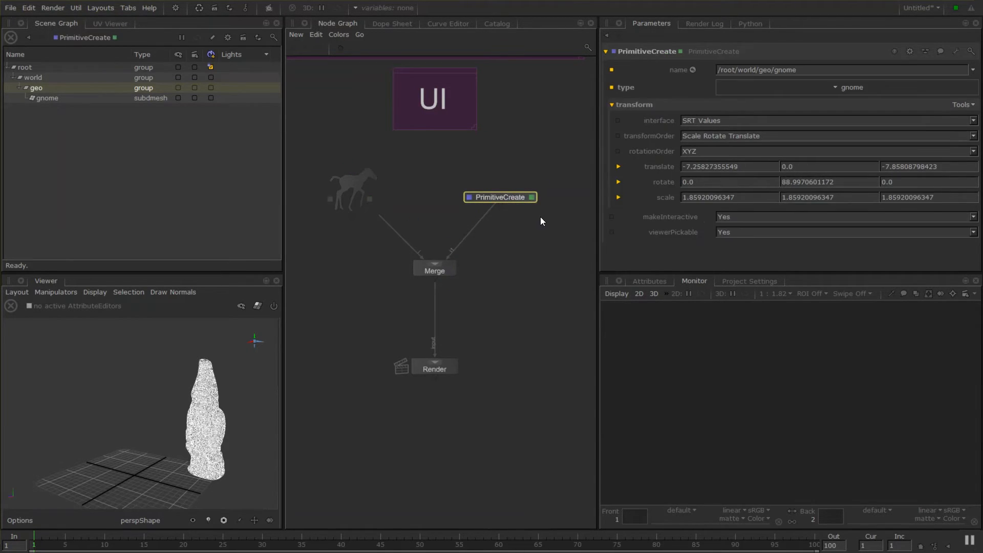
pyautogui.click(849, 87)
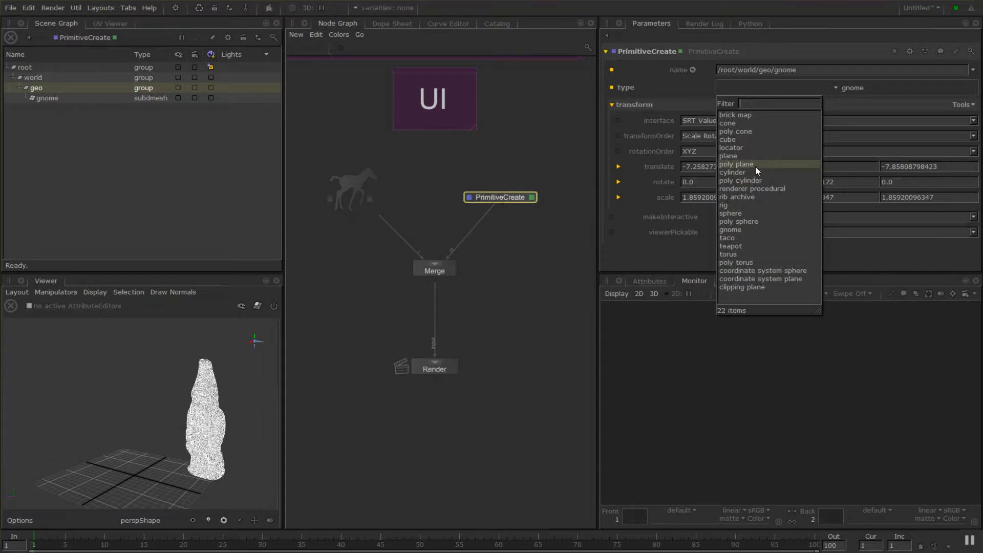
pyautogui.moveTo(727, 254)
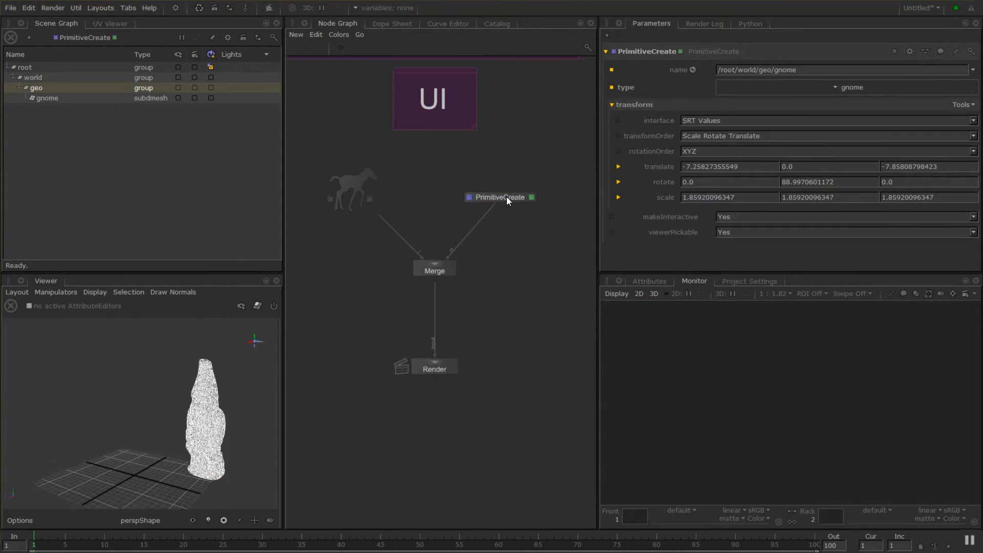
pyautogui.moveTo(428, 220)
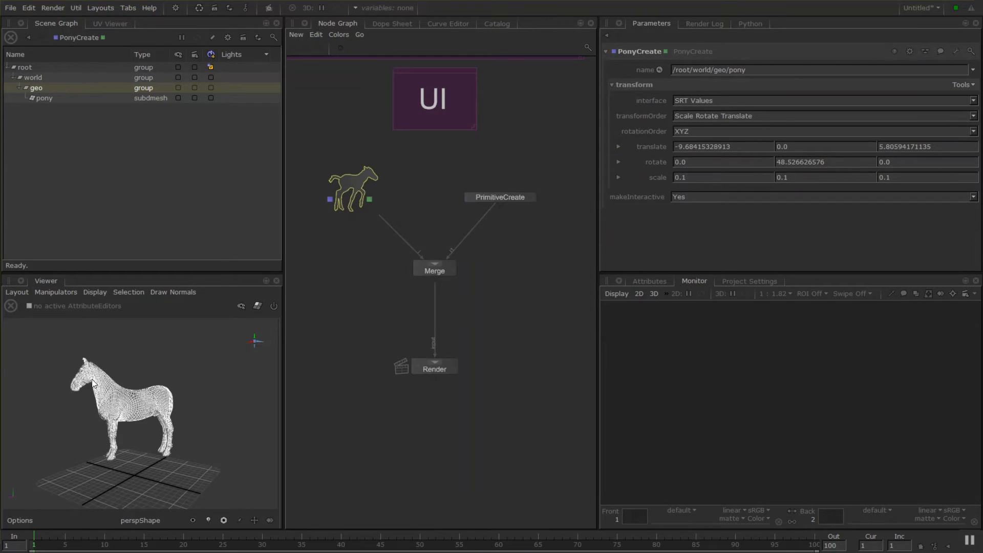
pyautogui.moveTo(458, 303)
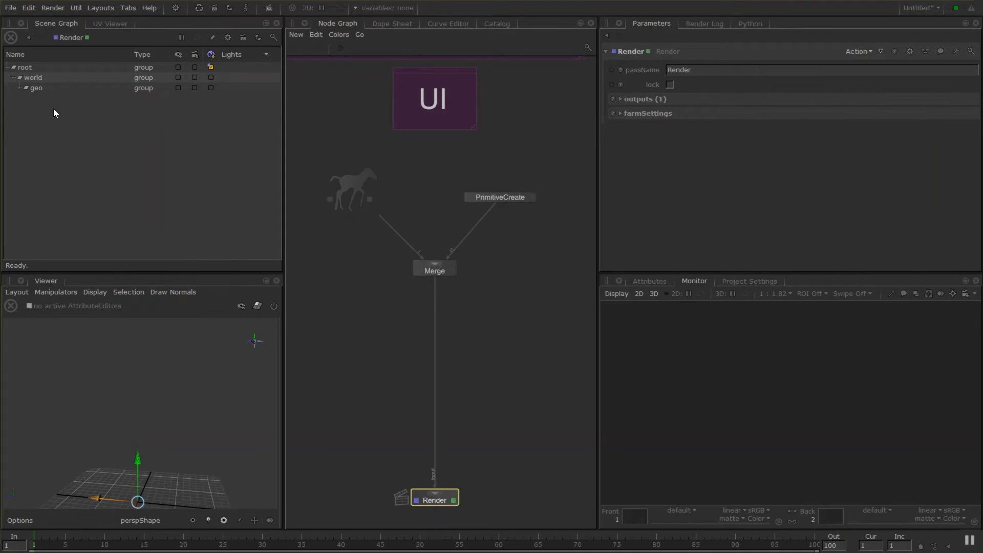
pyautogui.moveTo(181, 405)
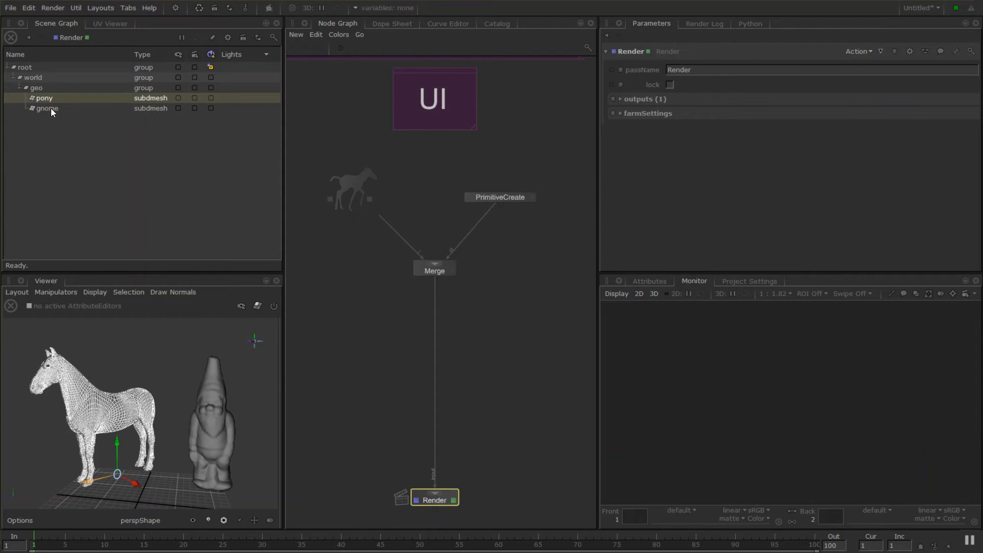
# Pin Visible Leaves from the gnome location's menu, then show PonyCreate's parameters
pyautogui.rightClick(47, 108)
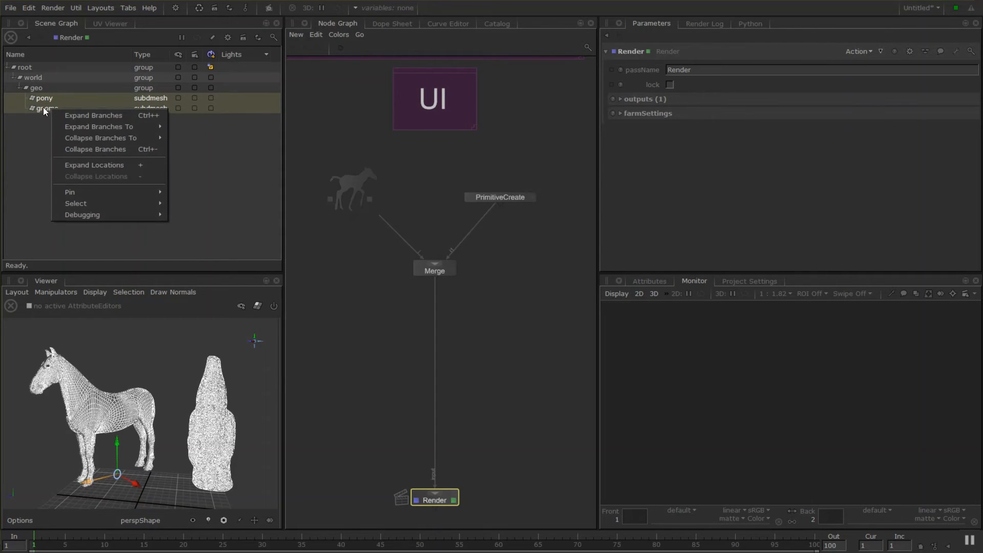
pyautogui.moveTo(70, 192)
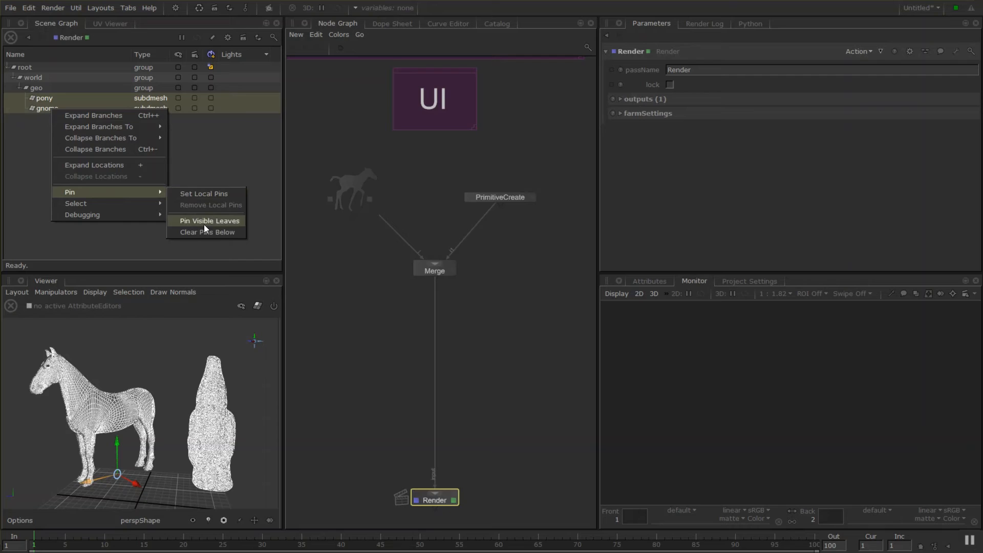
pyautogui.click(210, 220)
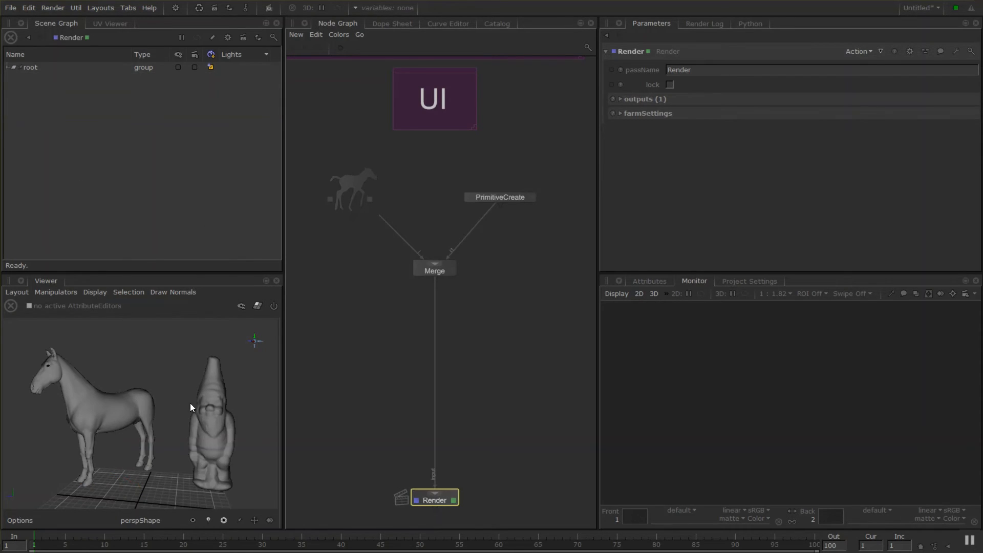
pyautogui.moveTo(5, 116)
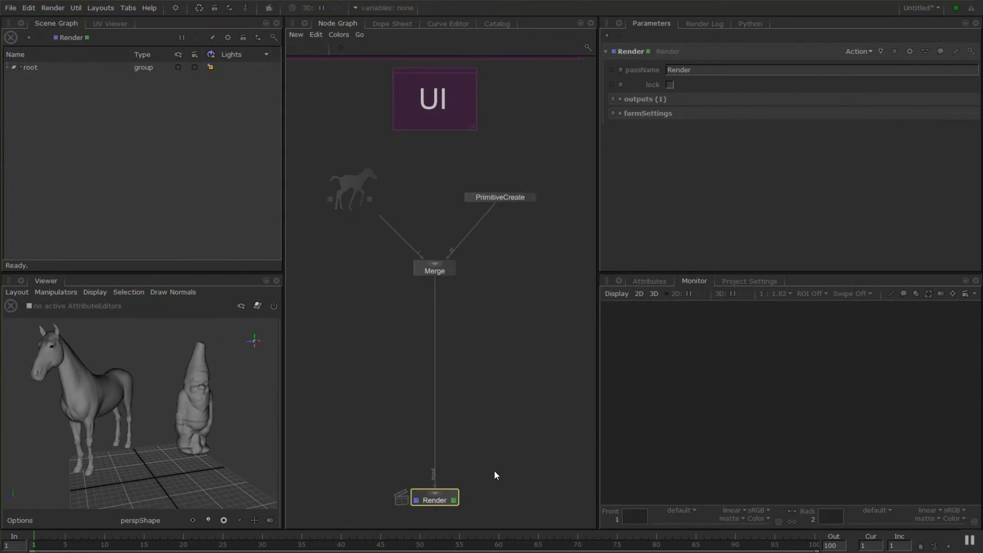
pyautogui.click(352, 188)
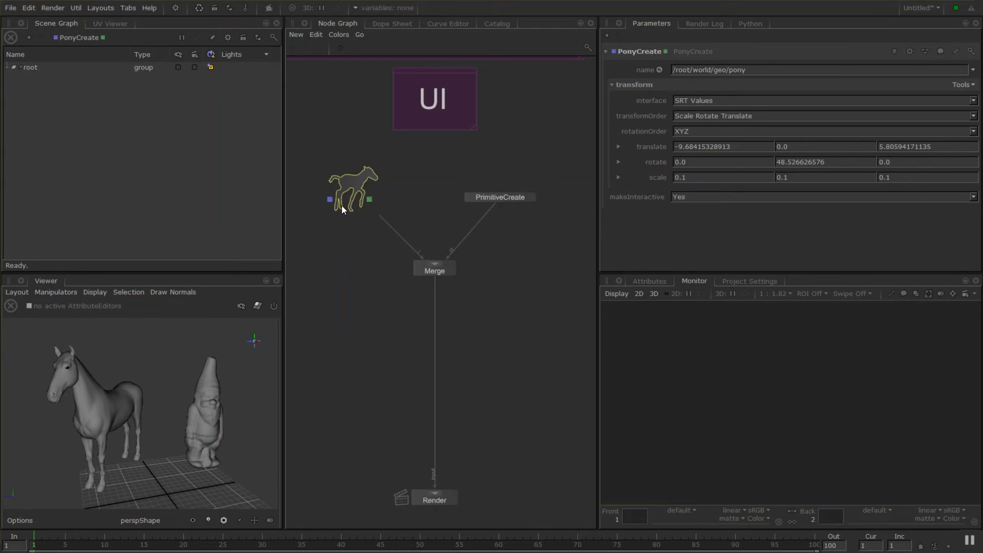
pyautogui.moveTo(183, 410)
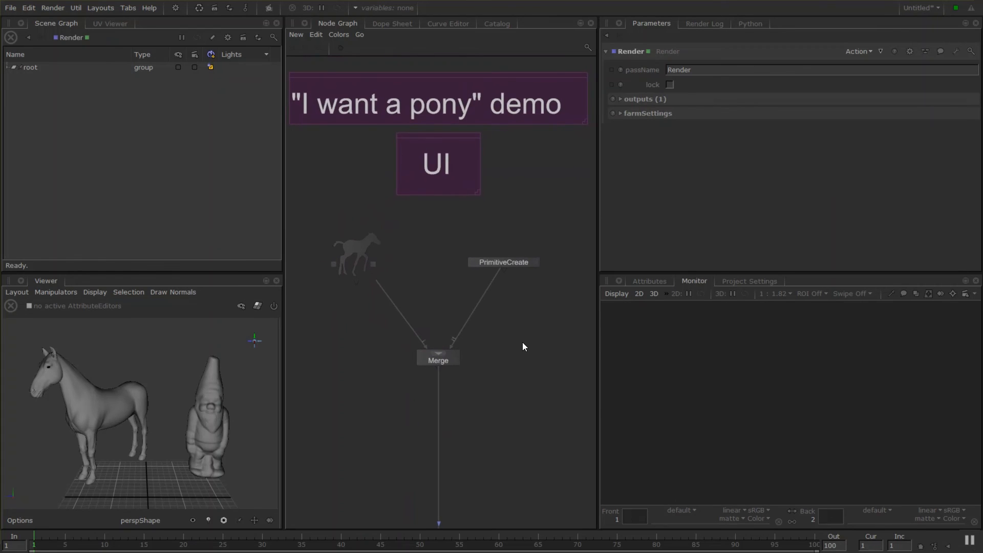
pyautogui.moveTo(425, 95)
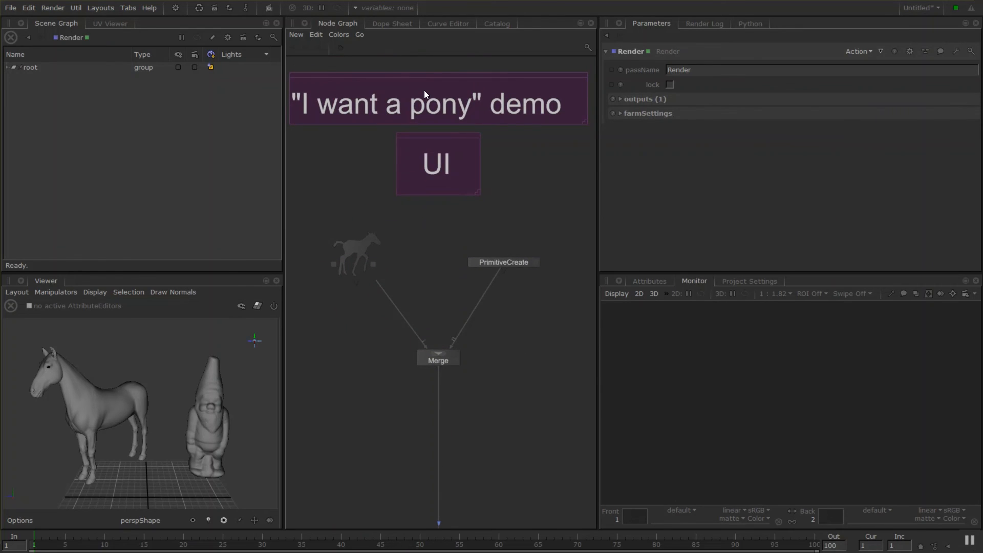
pyautogui.moveTo(390, 211)
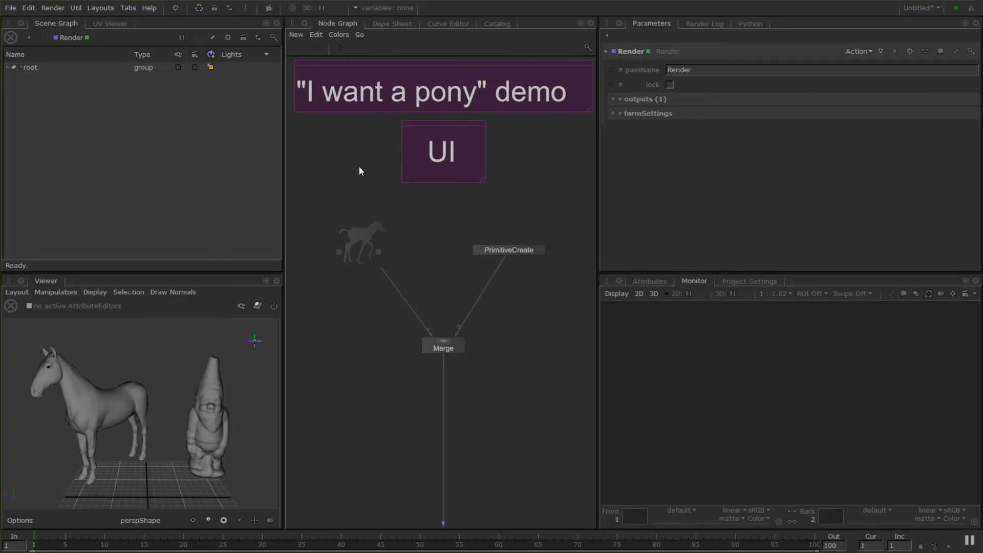
pyautogui.moveTo(453, 211)
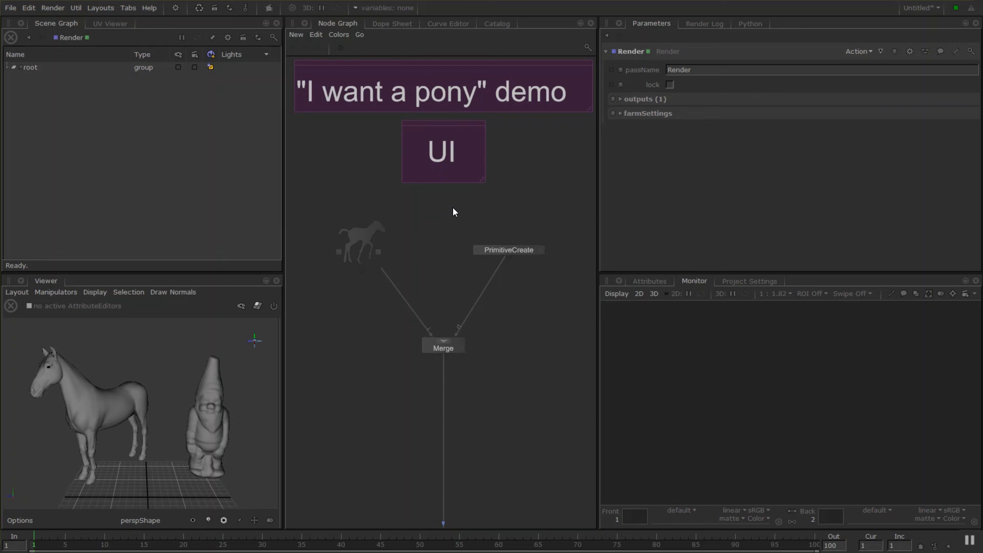